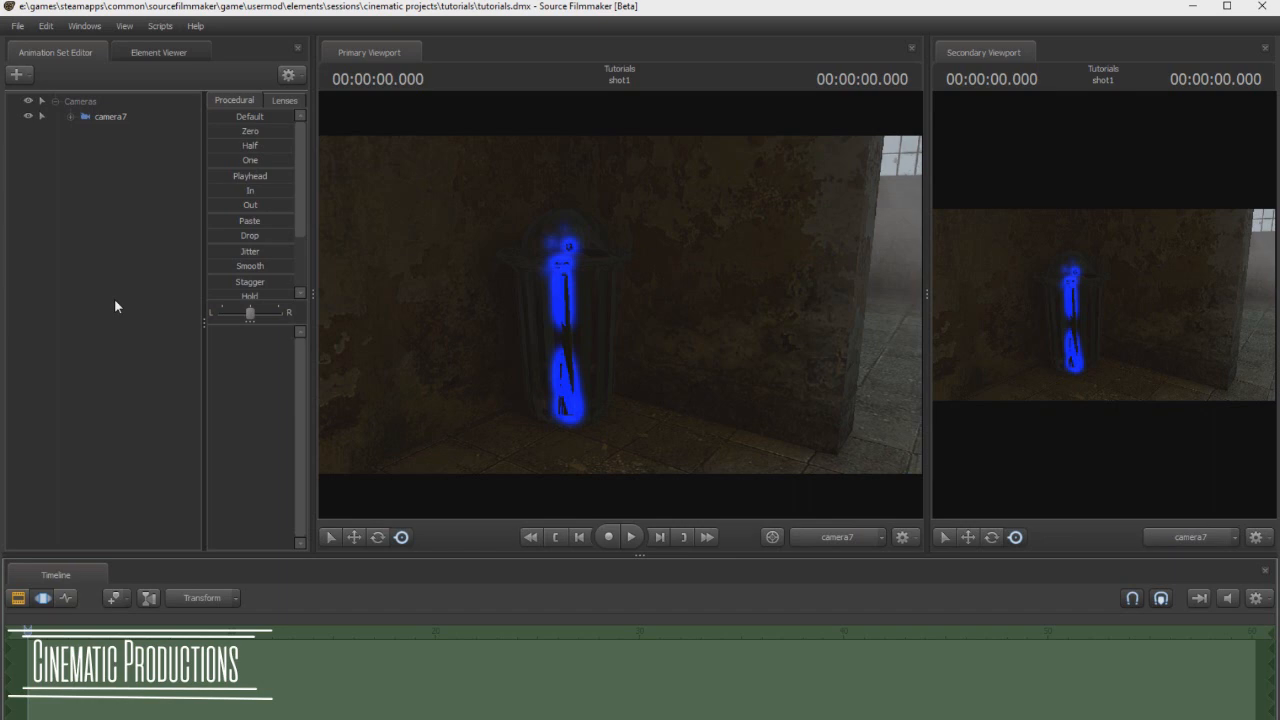
{"action": "mouse_move", "coordinate": [110, 324]}
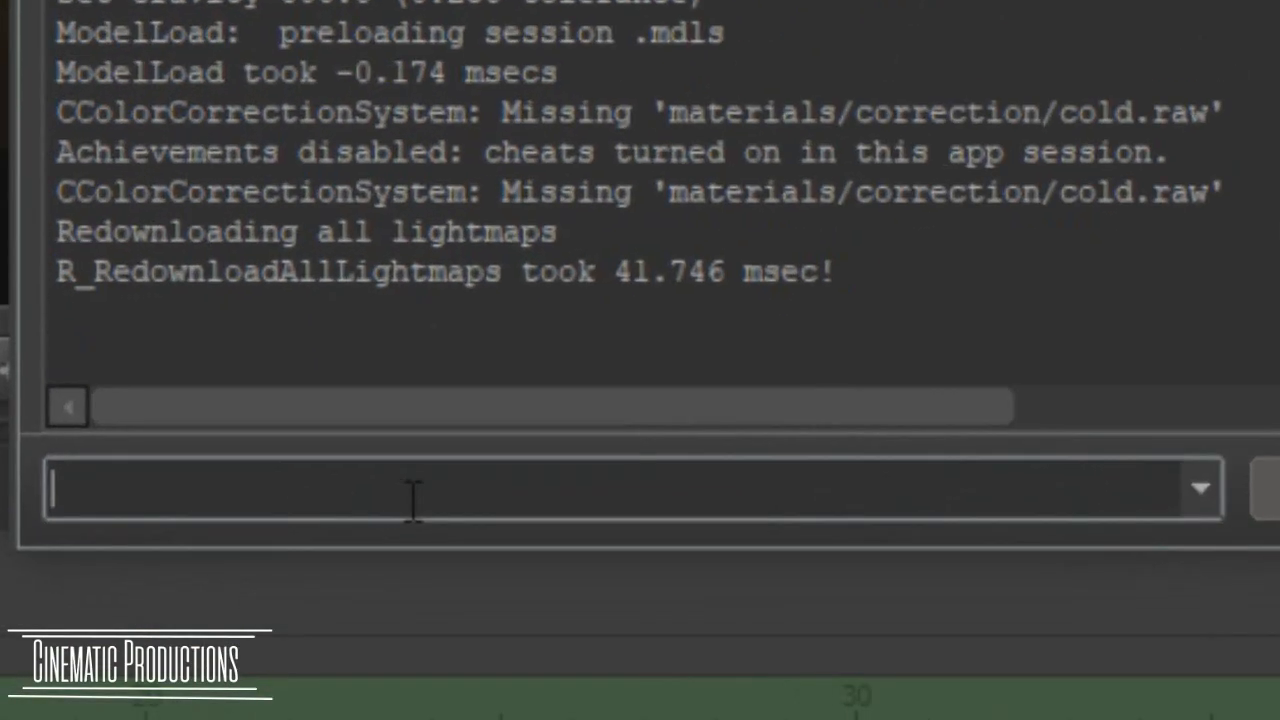
Type mat_spec in the console and pick mat_specular from the suggestions
{"action": "type", "text": "m"}
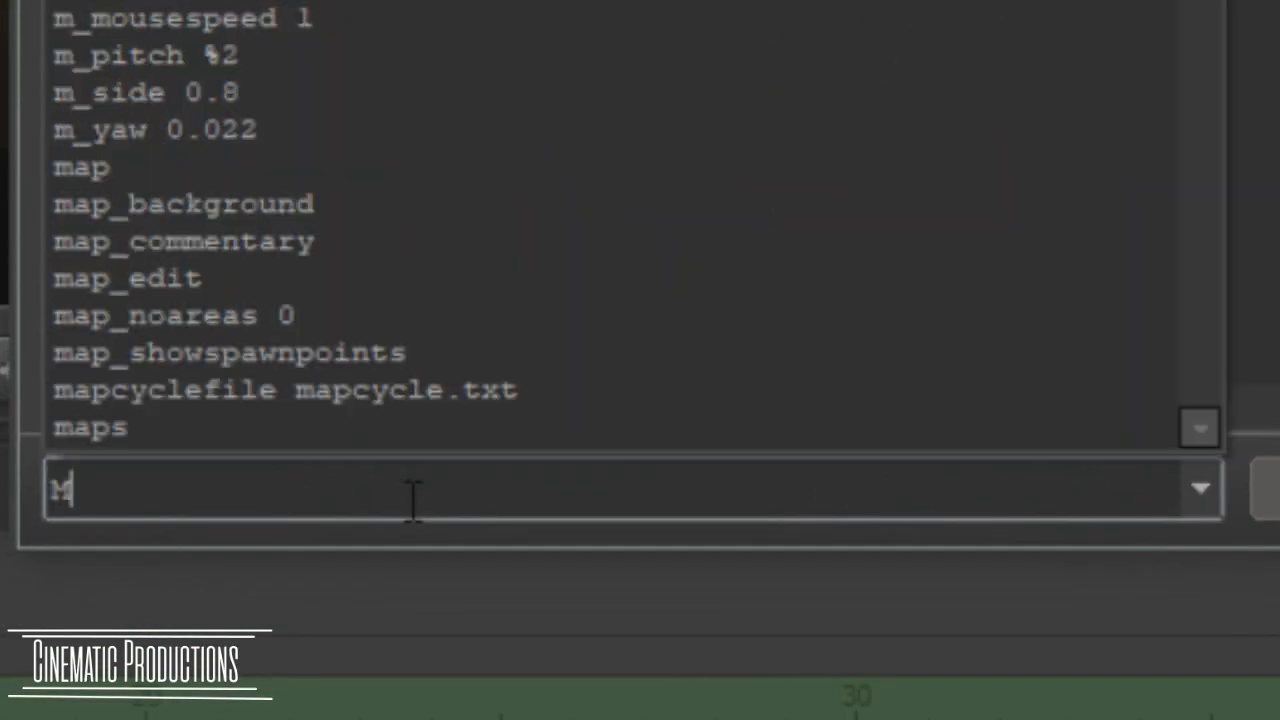
{"action": "type", "text": "at_s"}
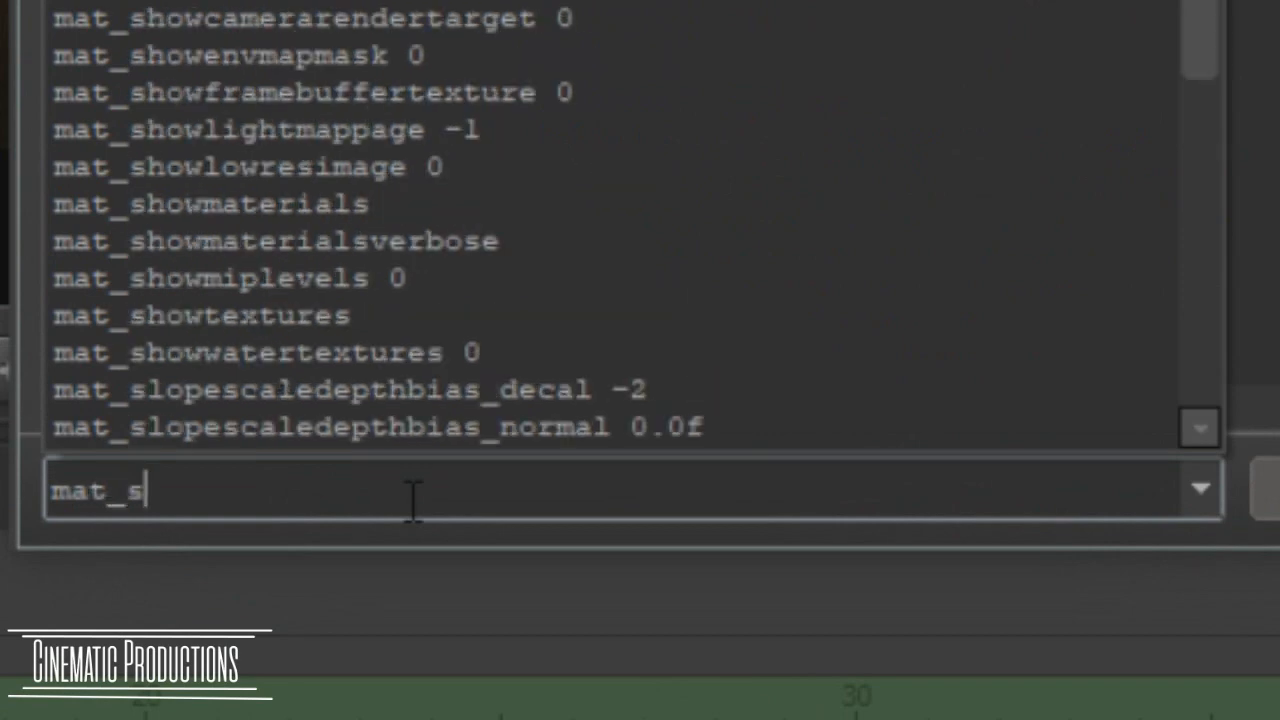
{"action": "type", "text": "pec"}
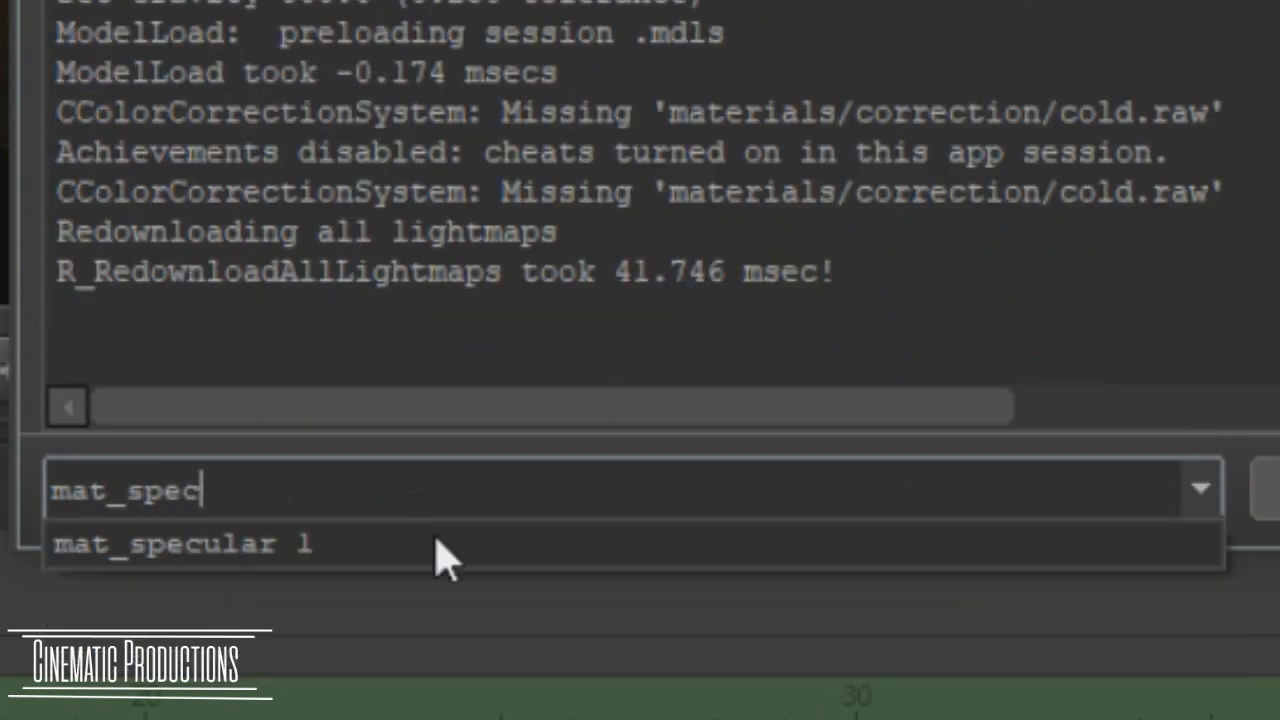
{"action": "left_click", "coordinate": [184, 543]}
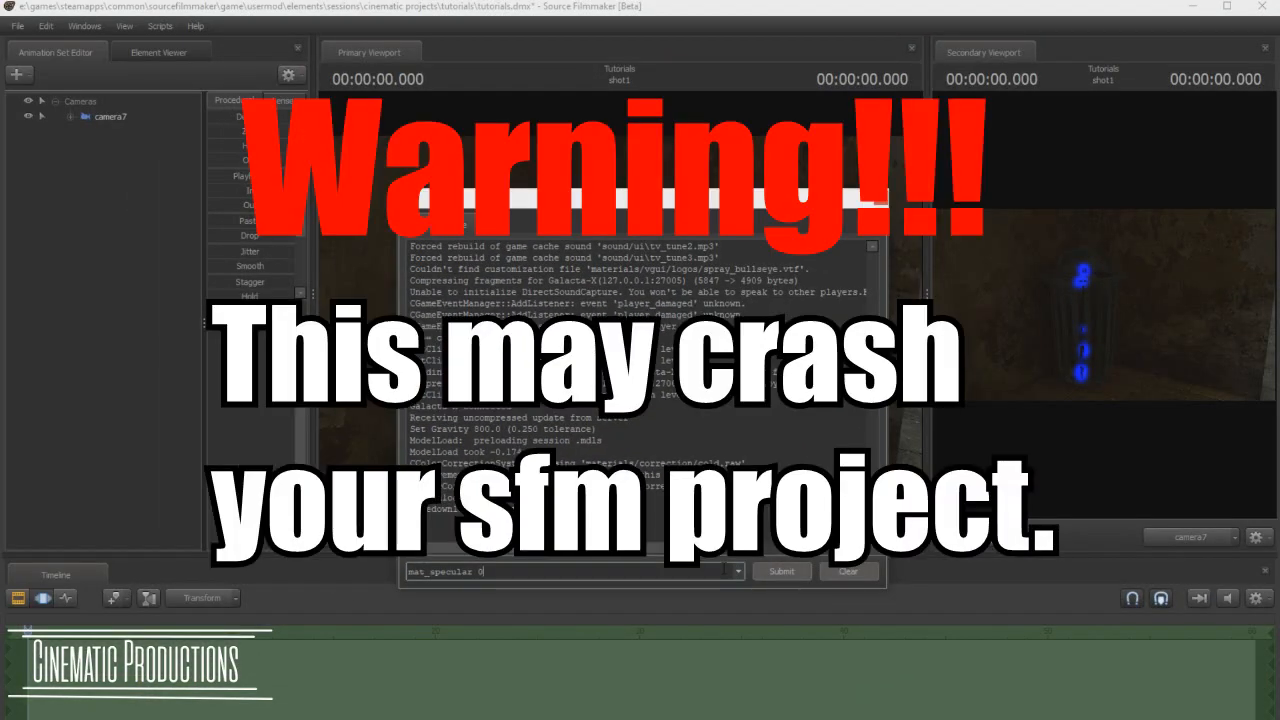
Open the project File menu while mat_specular 0 stays in the console
{"action": "left_click", "coordinate": [17, 26]}
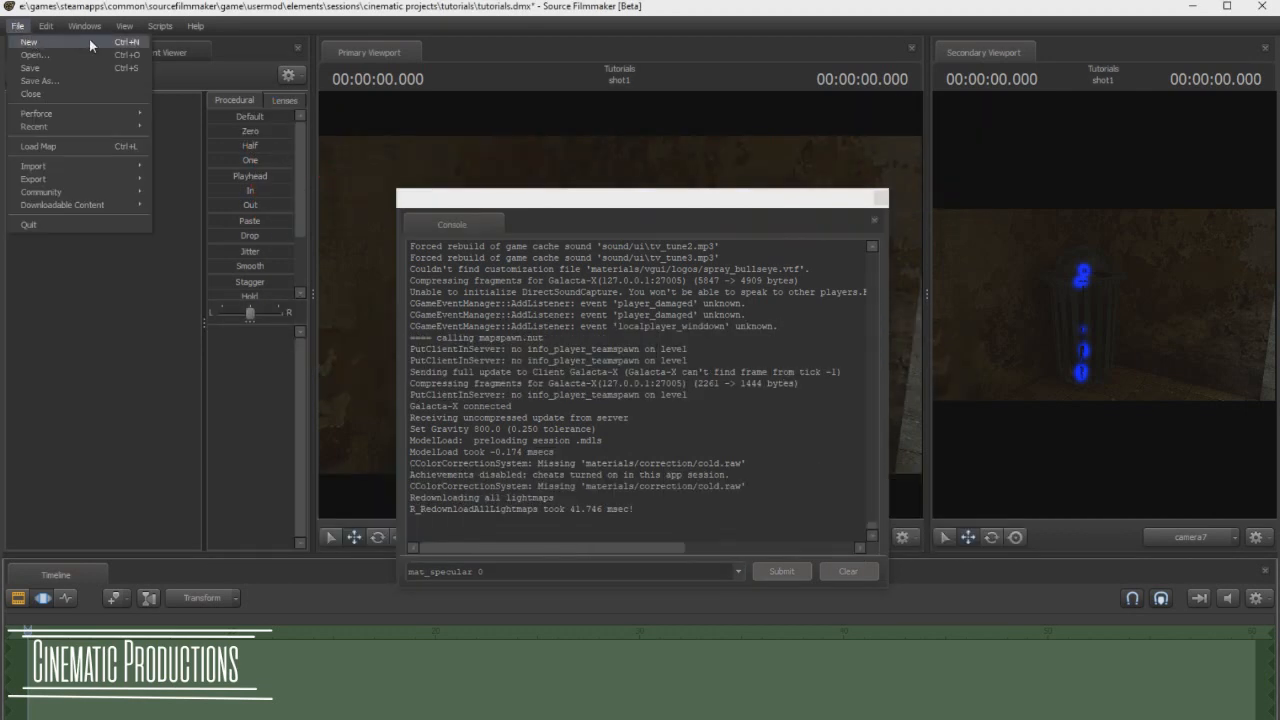
{"action": "mouse_move", "coordinate": [30, 67]}
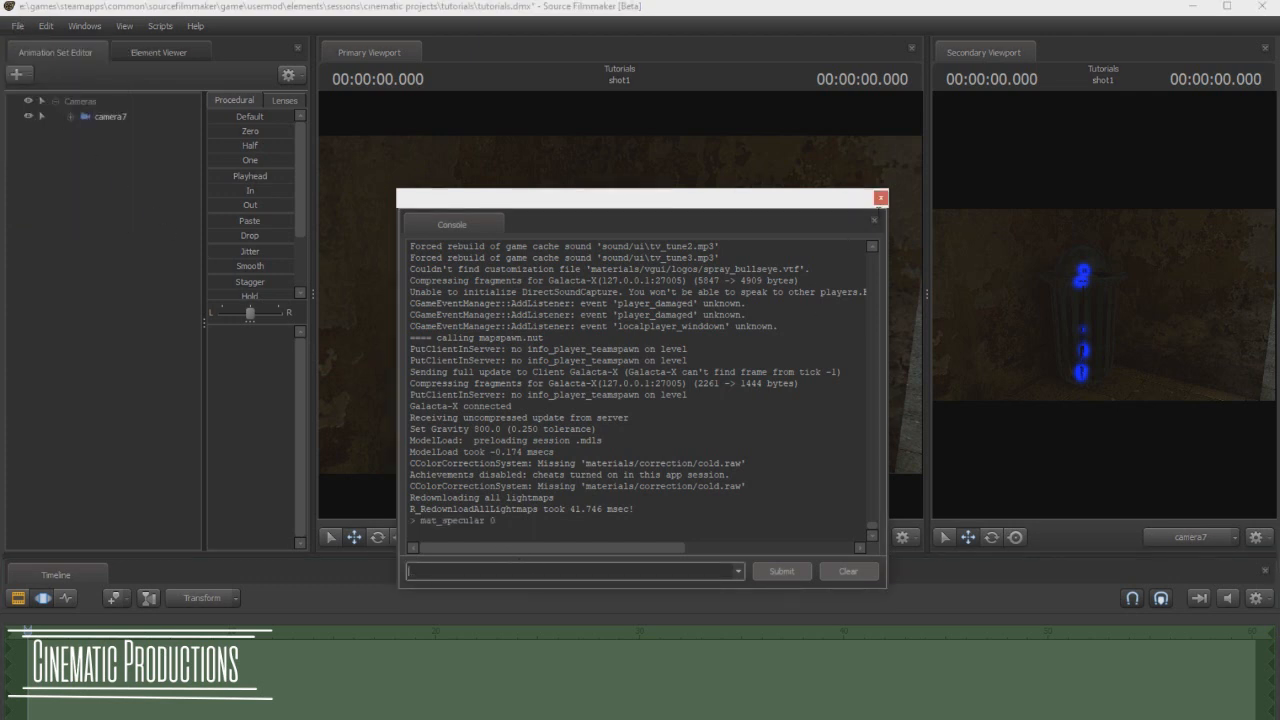
Close the console and select camera7 in the Animation Set Editor
{"action": "left_click", "coordinate": [879, 197]}
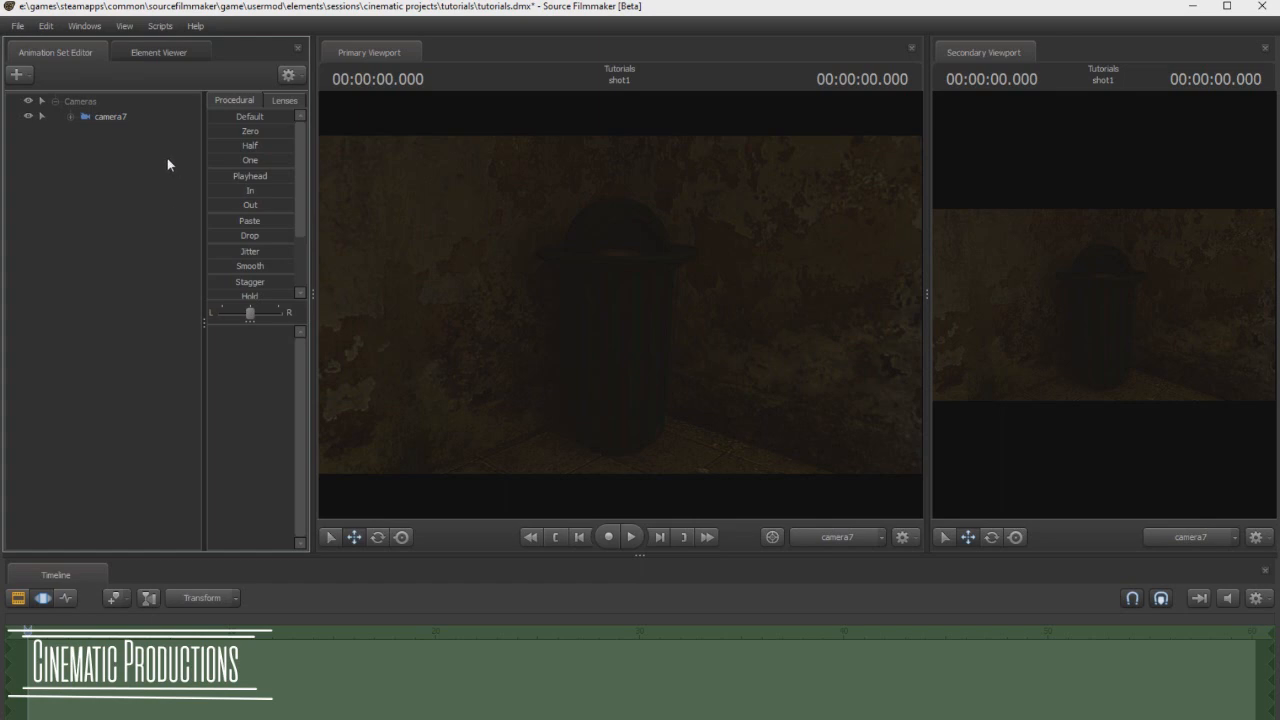
{"action": "mouse_move", "coordinate": [81, 281]}
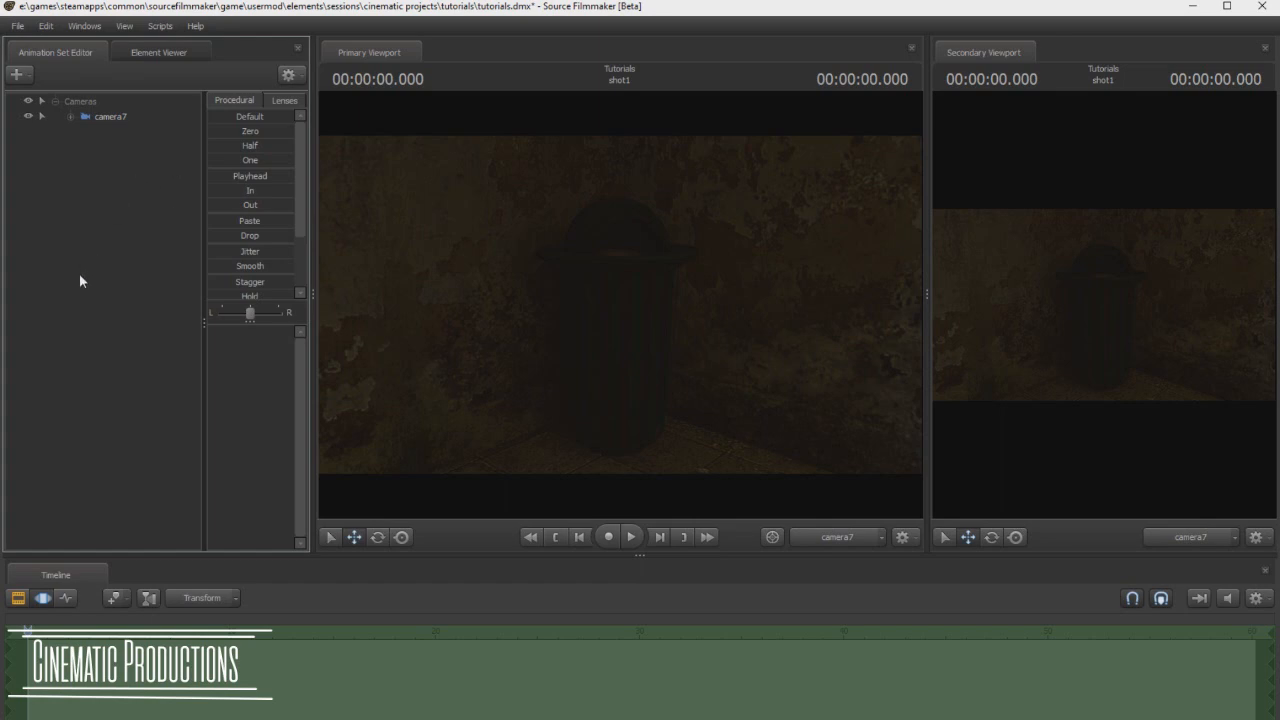
{"action": "left_click", "coordinate": [110, 116]}
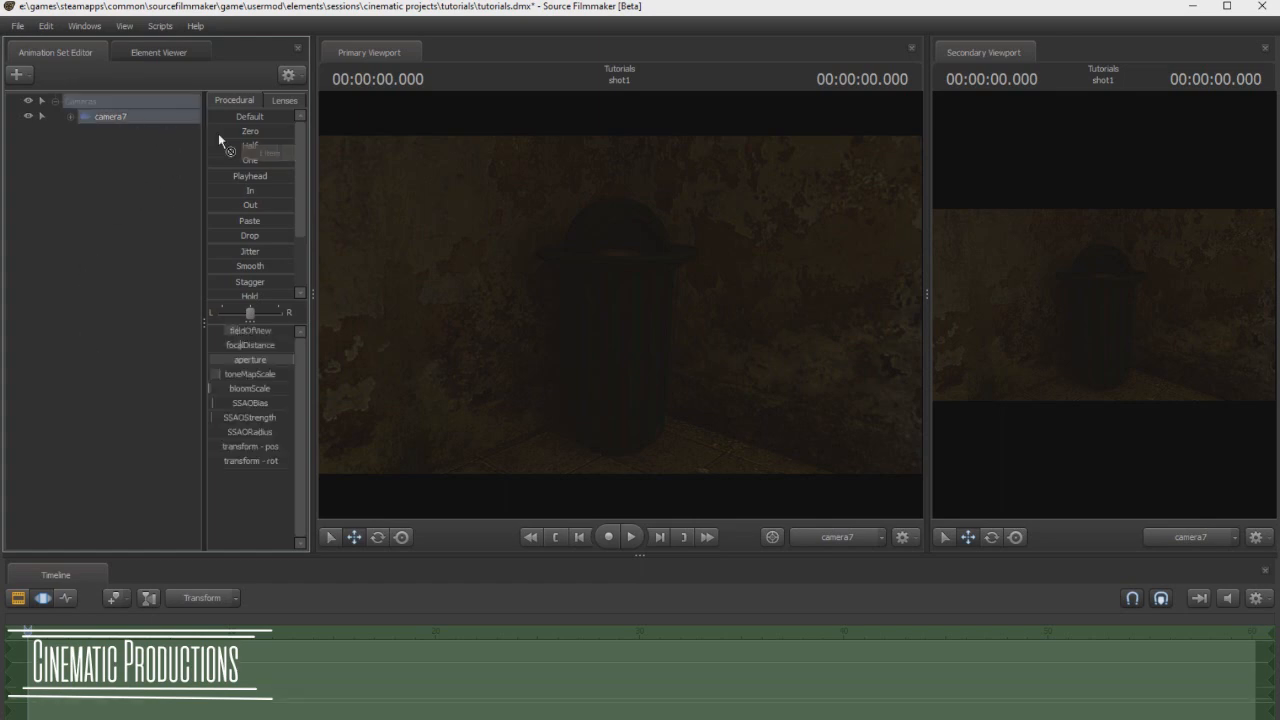